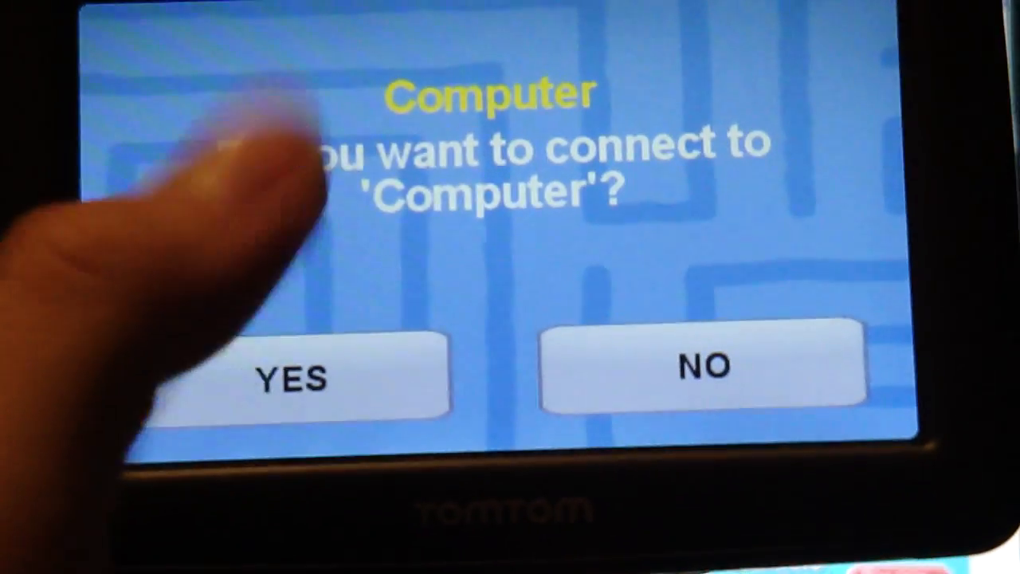
Step: Accept connecting the XL to the computer so TomTom HOME opens
click(299, 375)
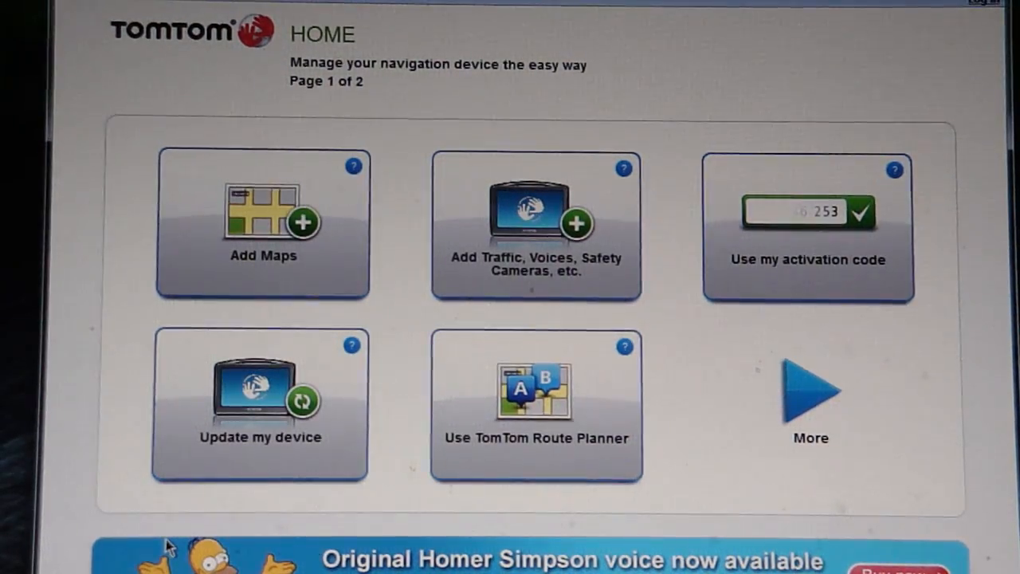
click(260, 402)
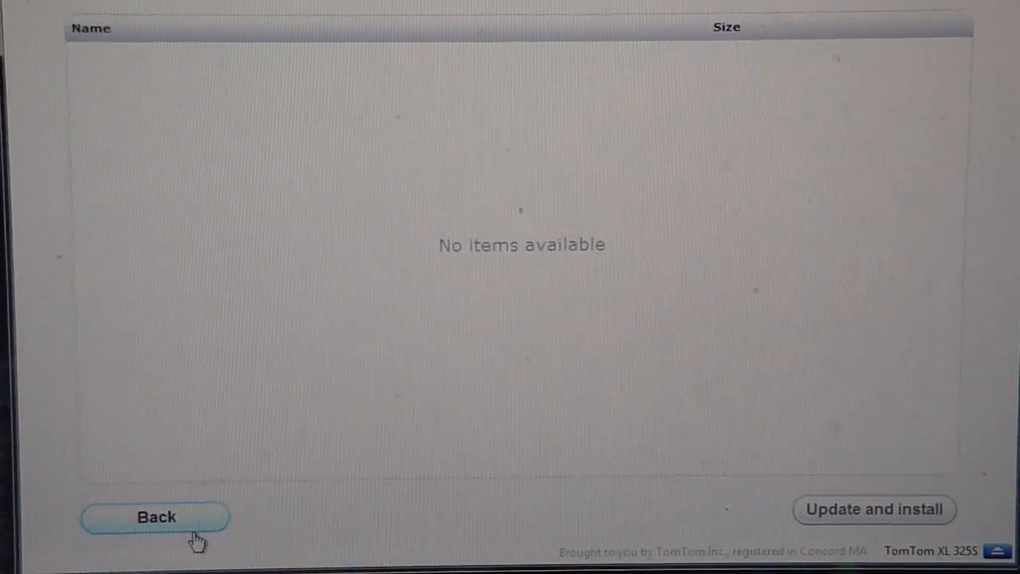
click(156, 517)
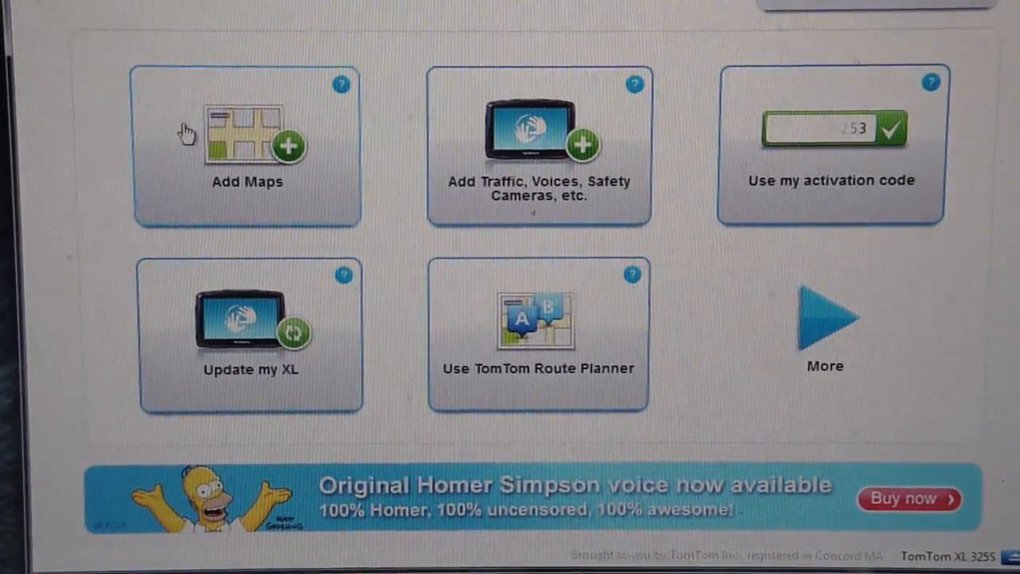
click(247, 144)
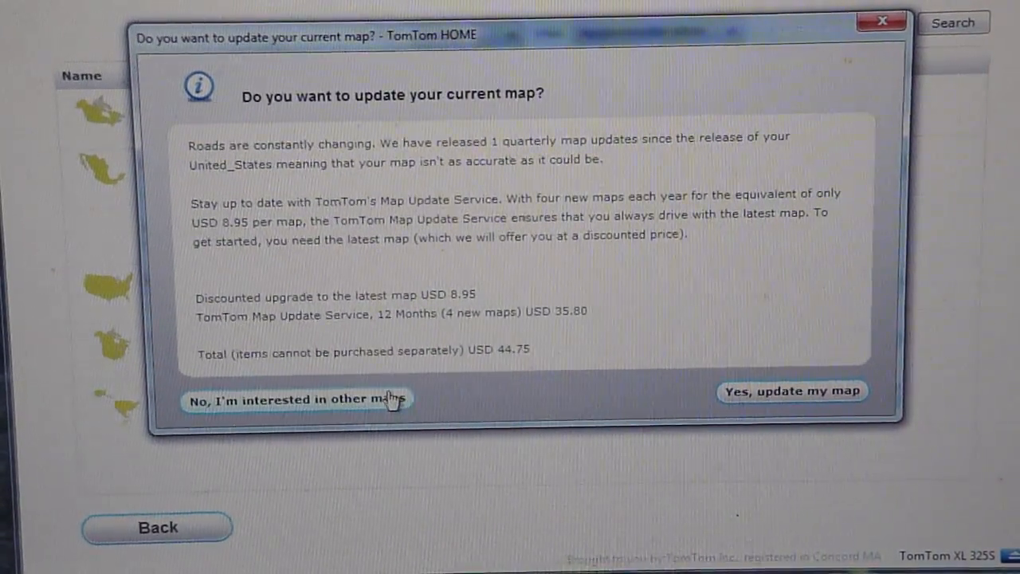
click(295, 399)
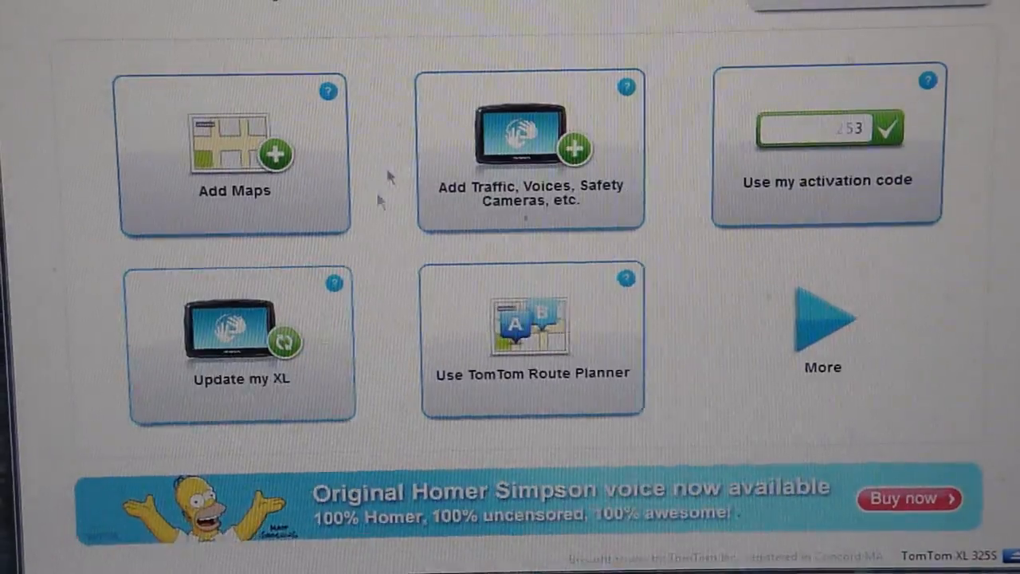
click(242, 335)
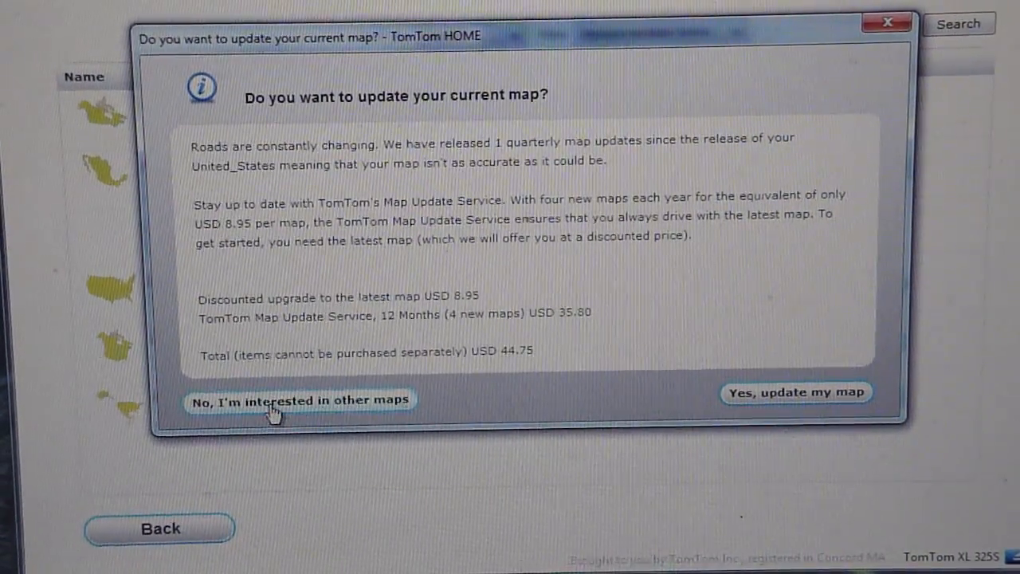
click(300, 399)
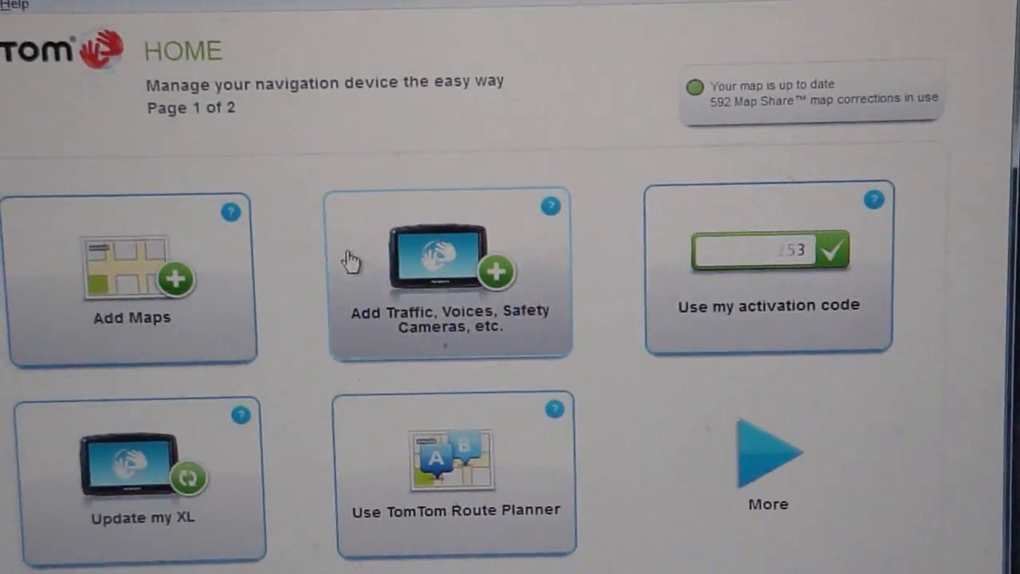
Step: Browse the add-ons page and scroll through the Points of Interest catalogue
click(449, 271)
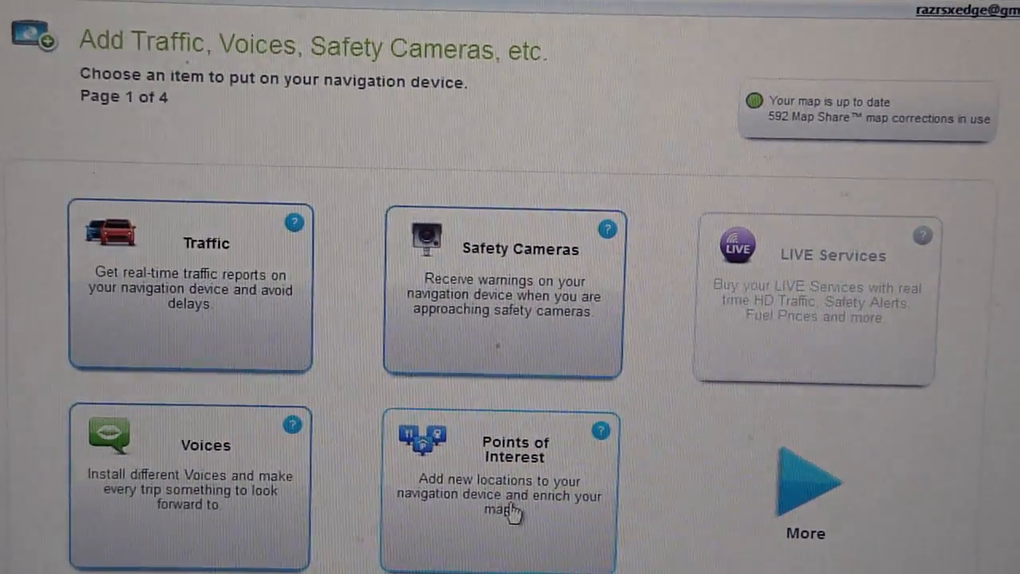
click(497, 479)
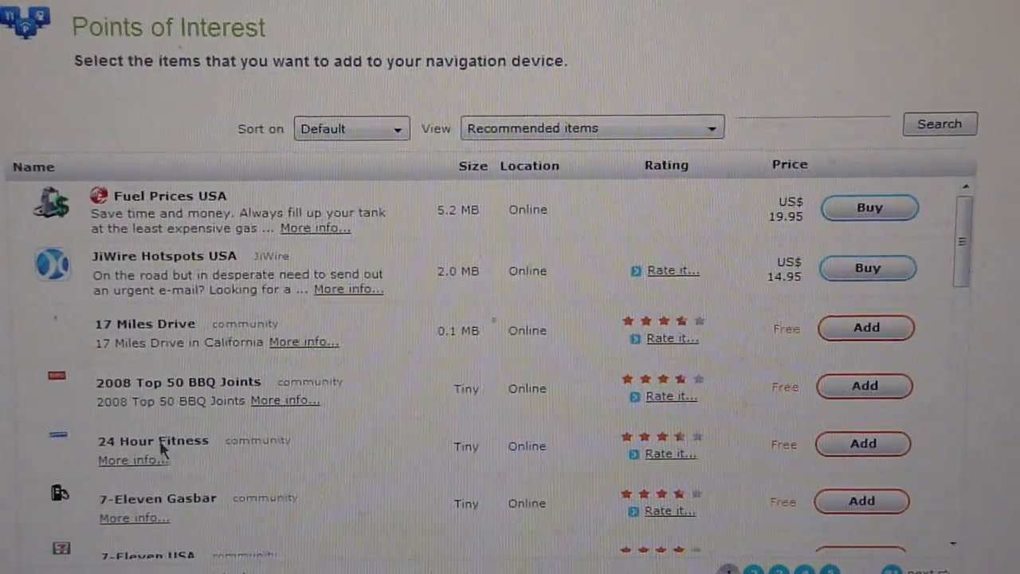
scroll(down, 3)
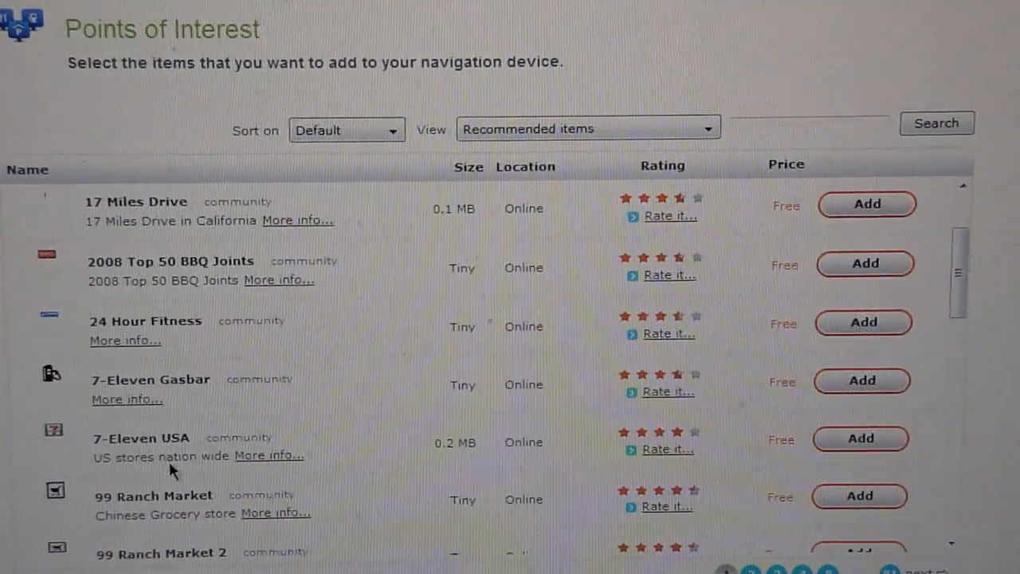
scroll(down, 3)
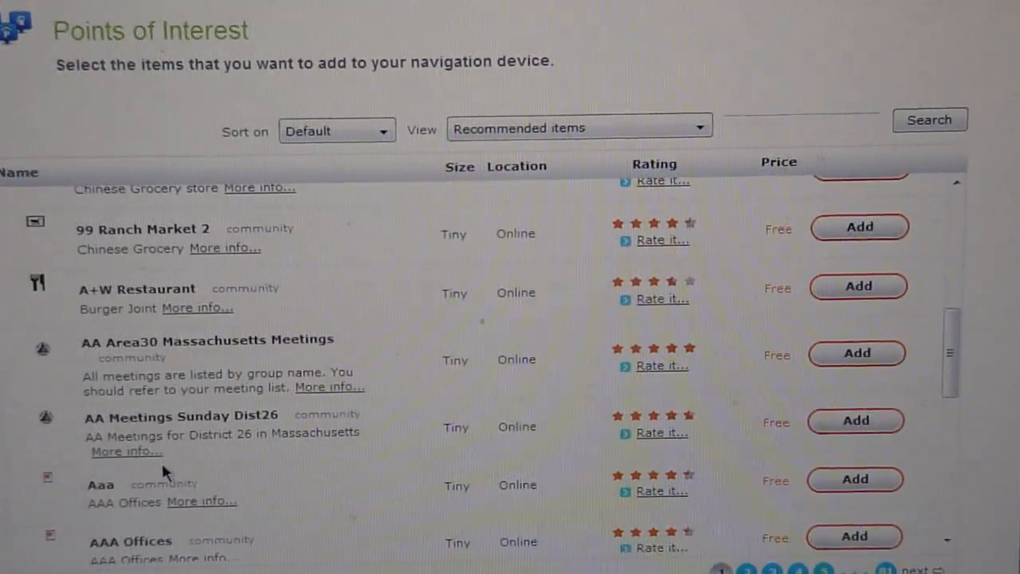
scroll(down, 3)
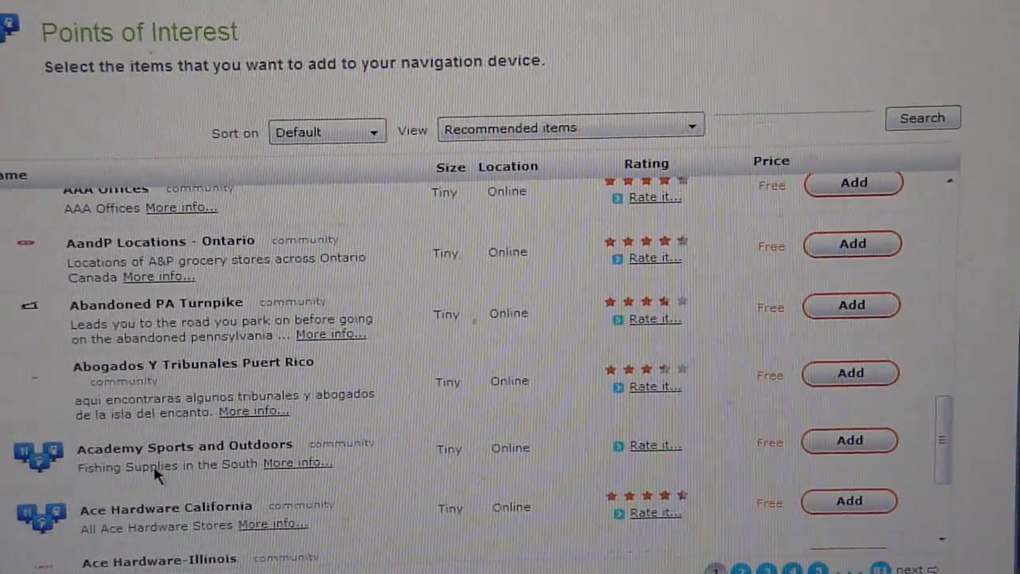
mouse_move(108, 542)
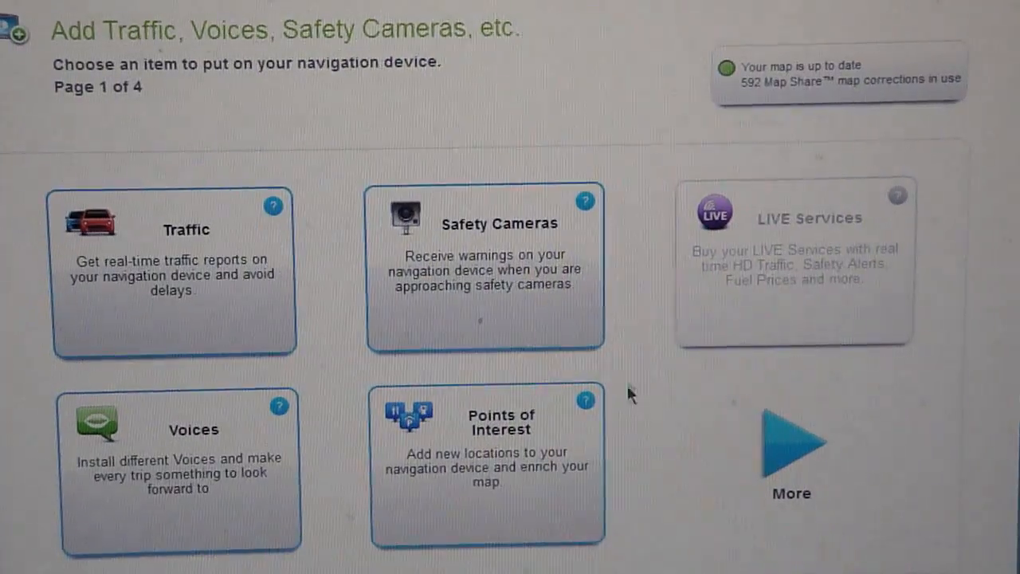
mouse_move(682, 284)
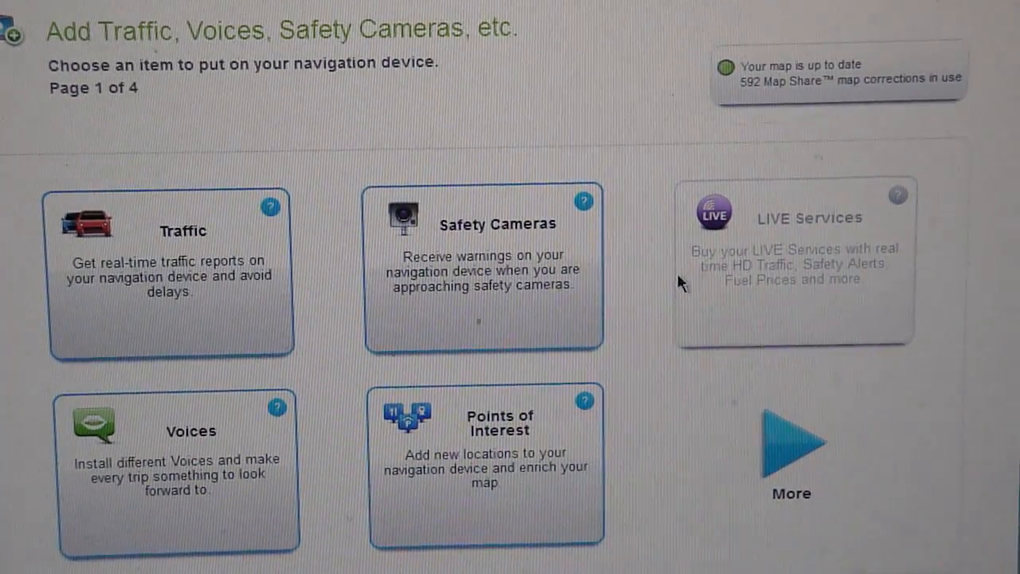
mouse_move(780, 334)
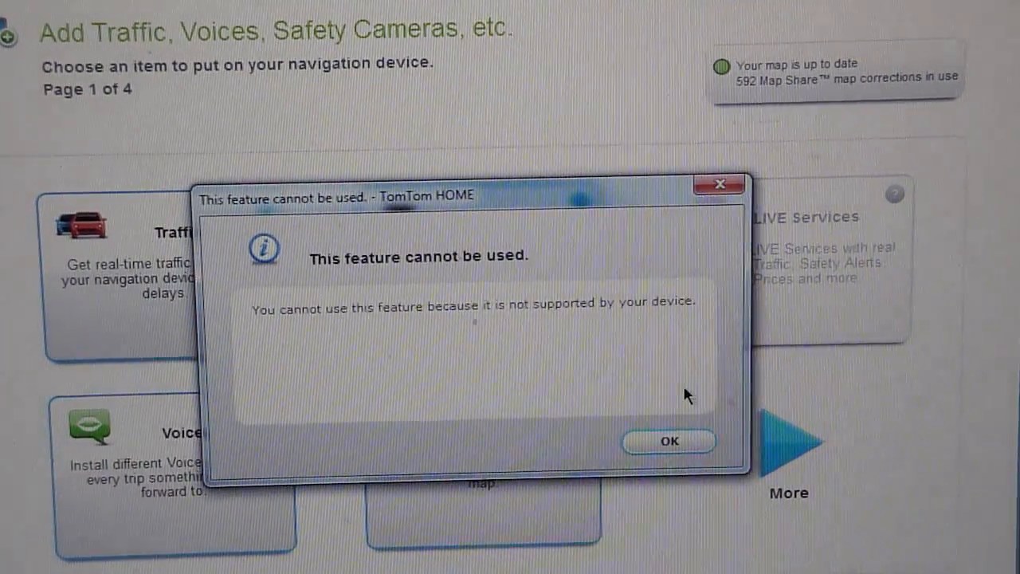
Step: Dismiss the unsupported-feature message, page through add-ons pages 2 and 3, and return to the main options
click(668, 440)
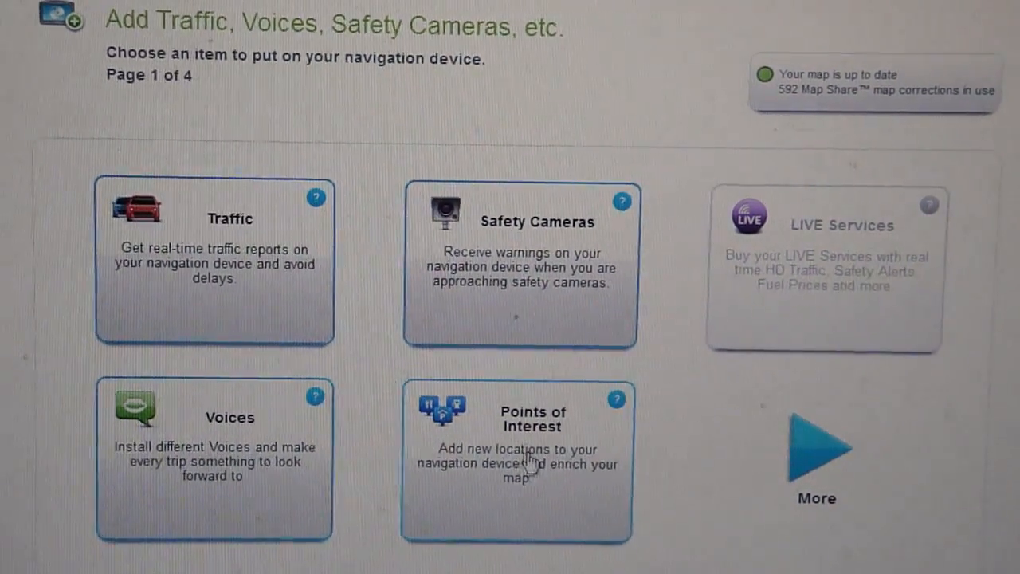
click(814, 450)
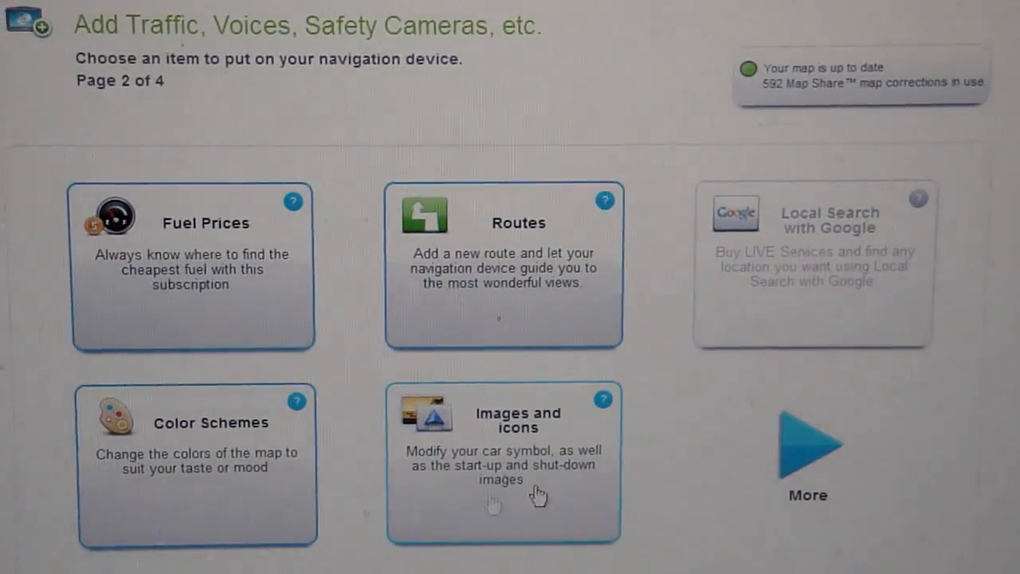
click(807, 445)
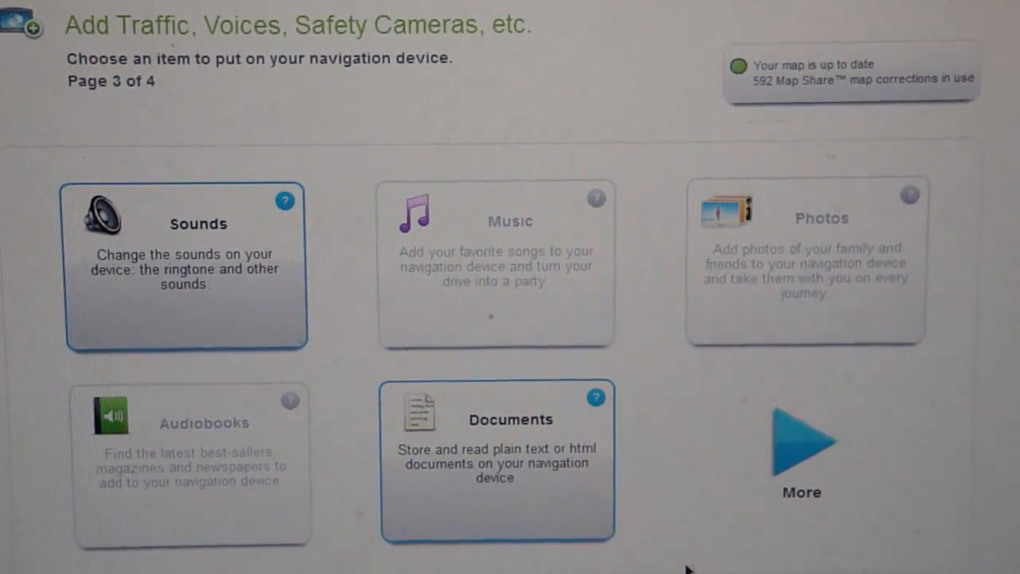
mouse_move(707, 491)
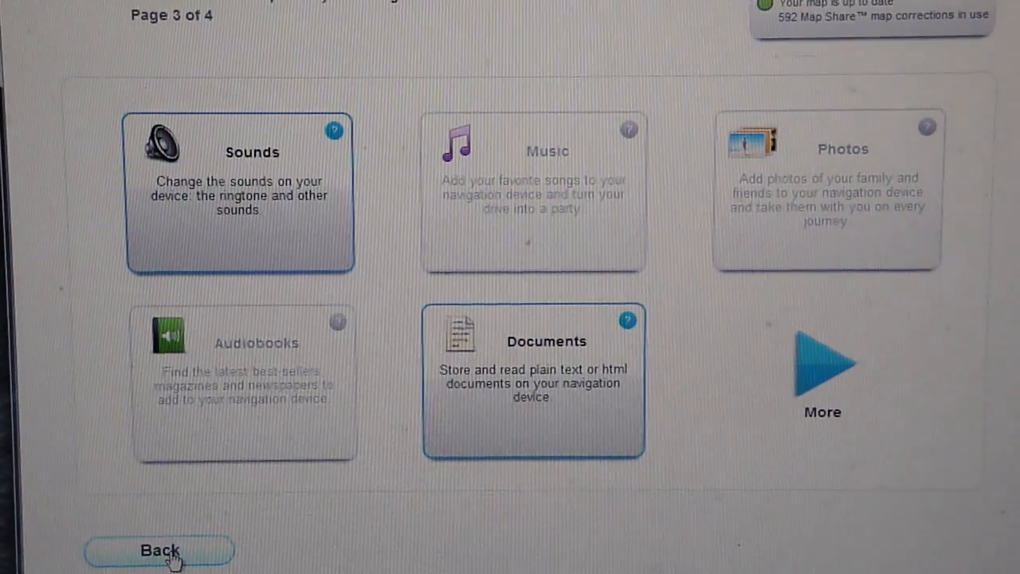
click(158, 550)
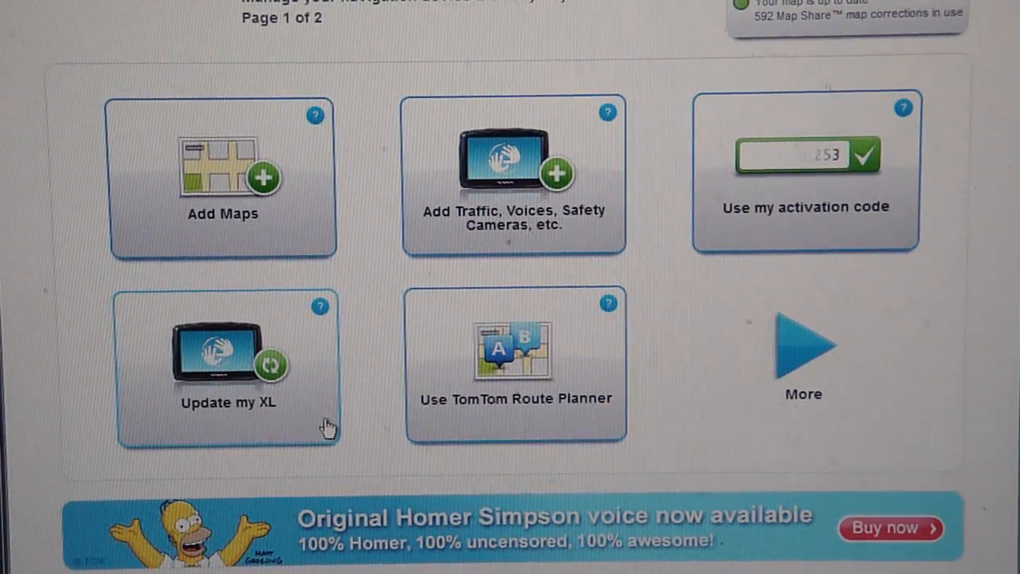
mouse_move(534, 364)
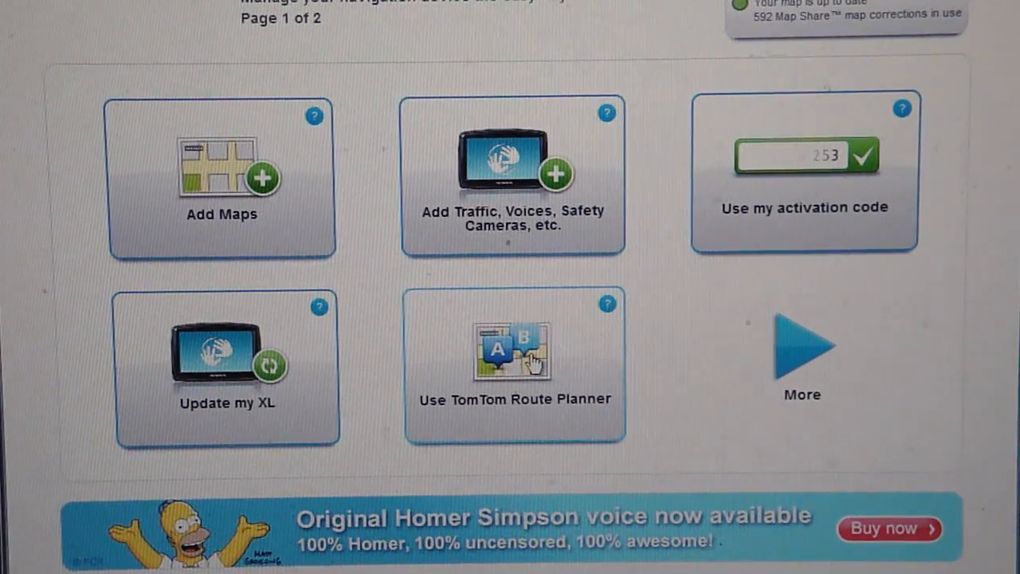
click(514, 363)
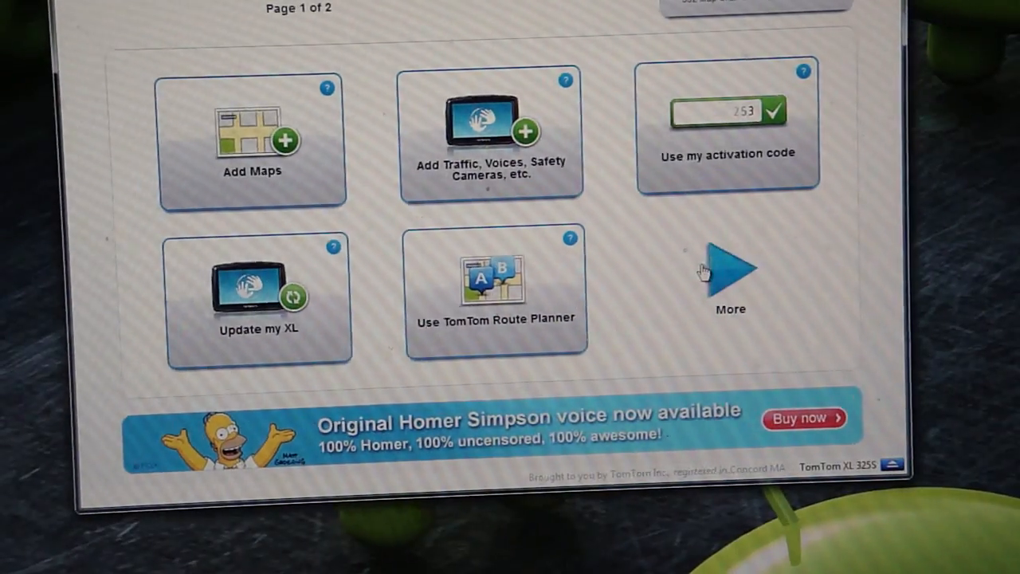
Step: Go to page 2 of the main options and open the manual for the XL
click(730, 268)
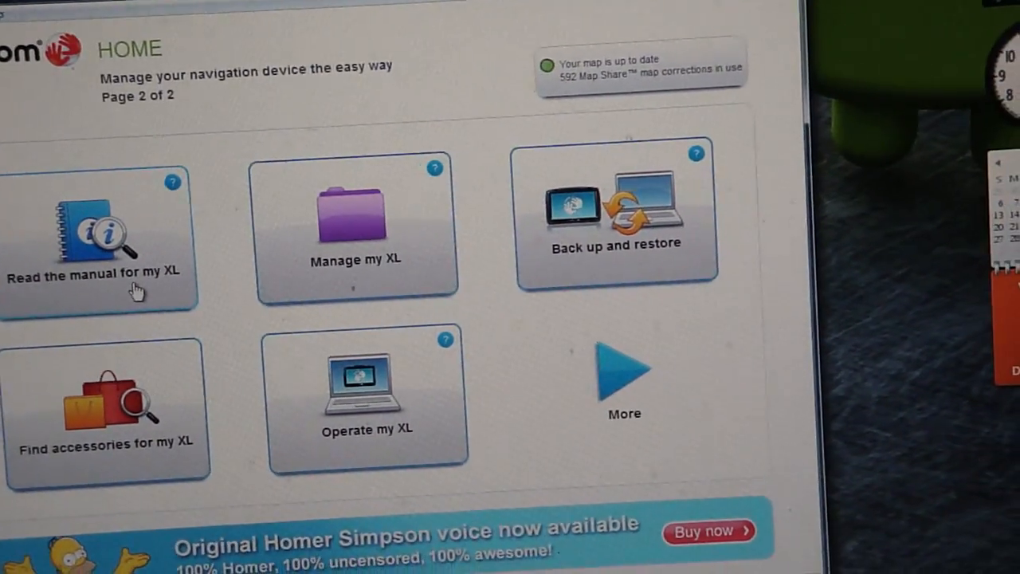
click(356, 224)
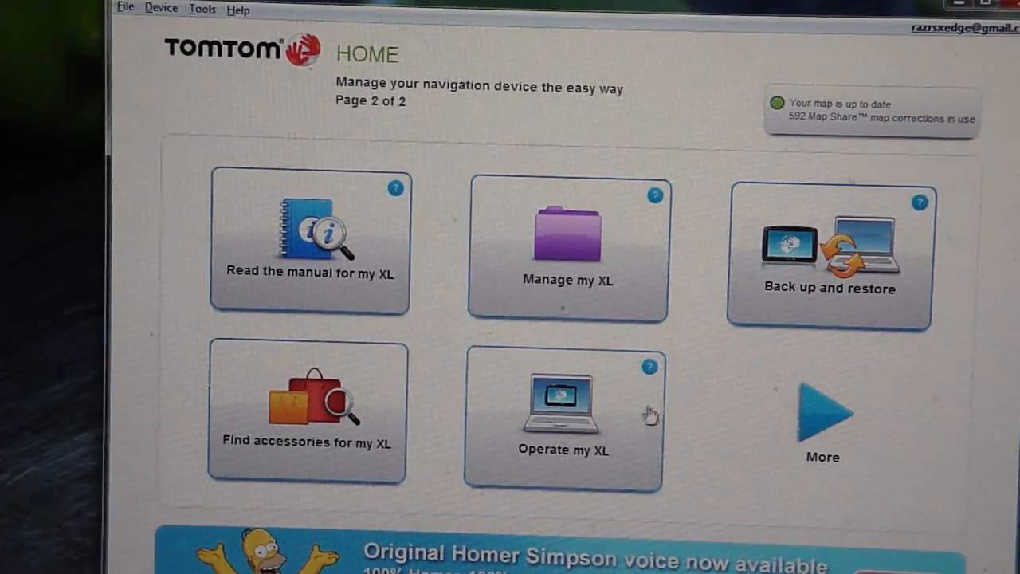
Step: Start Operate my XL to control the device remotely from the computer
click(565, 415)
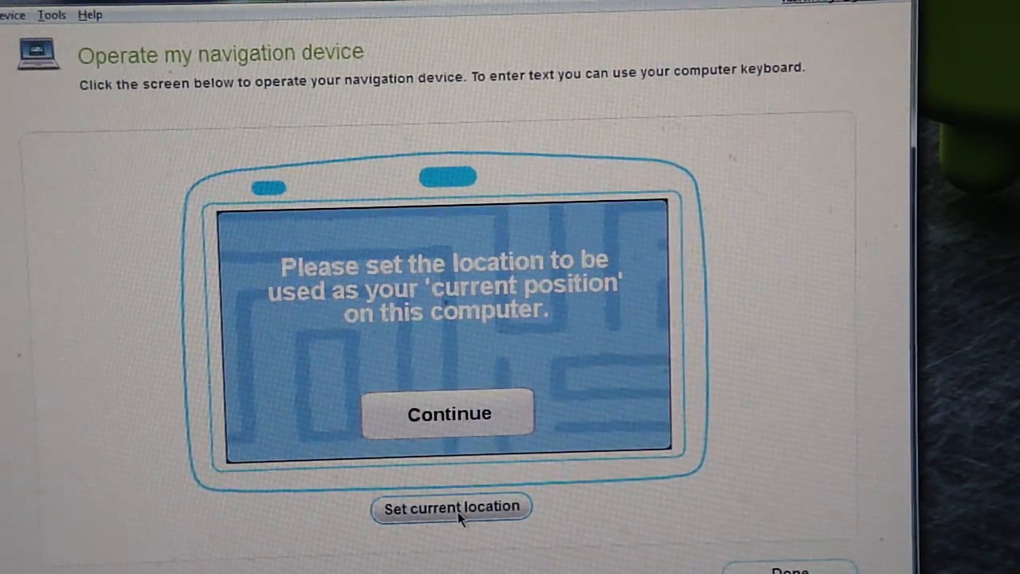
Step: Set the emulated XL's current position and close its main menu to reach the map view
click(448, 413)
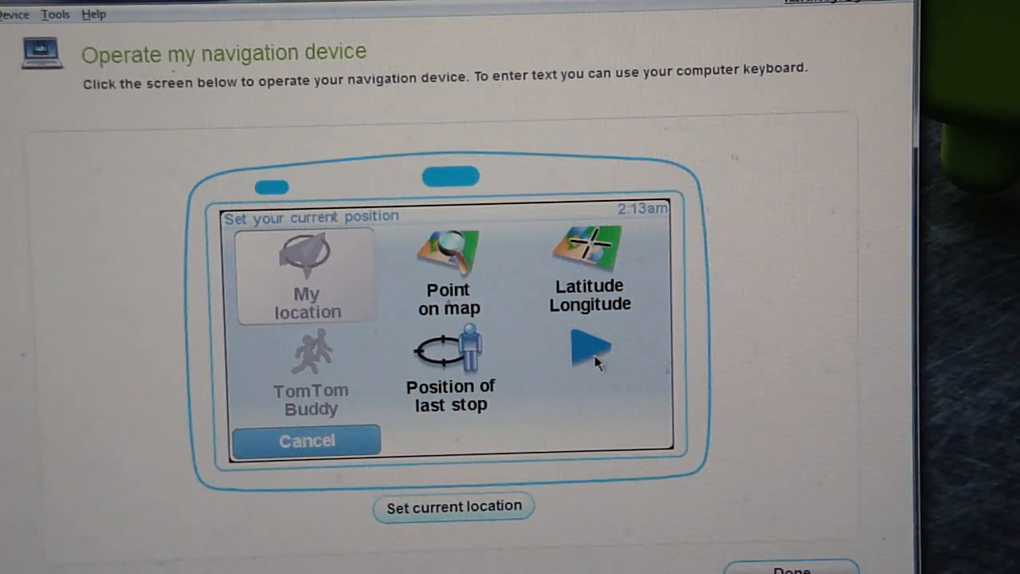
click(589, 348)
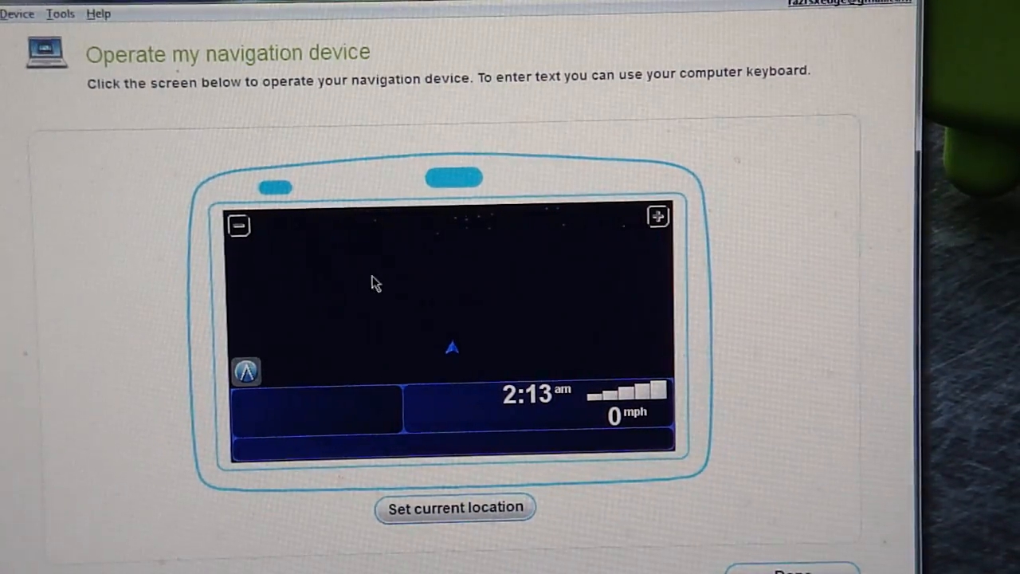
mouse_move(386, 313)
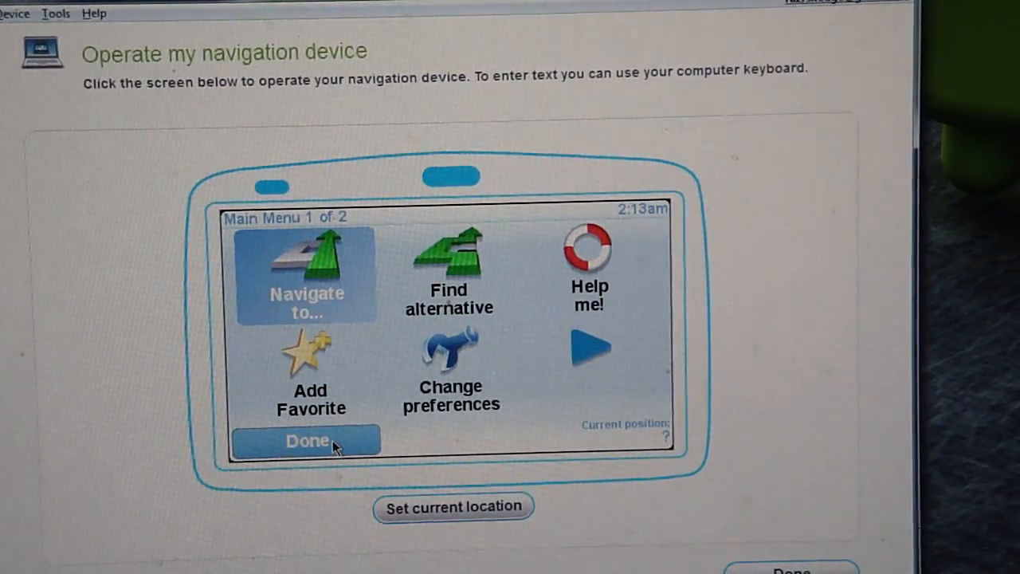
click(306, 440)
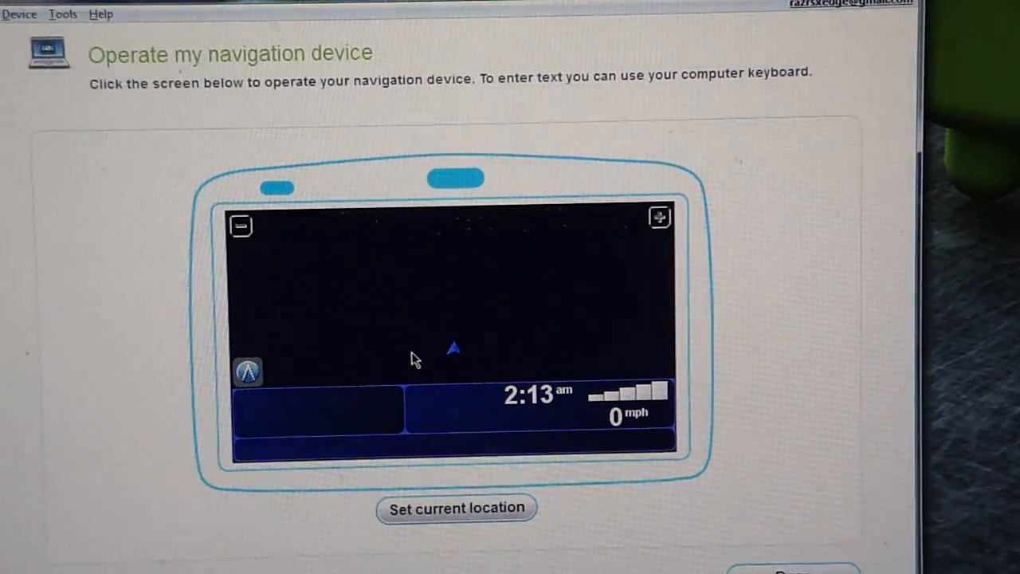